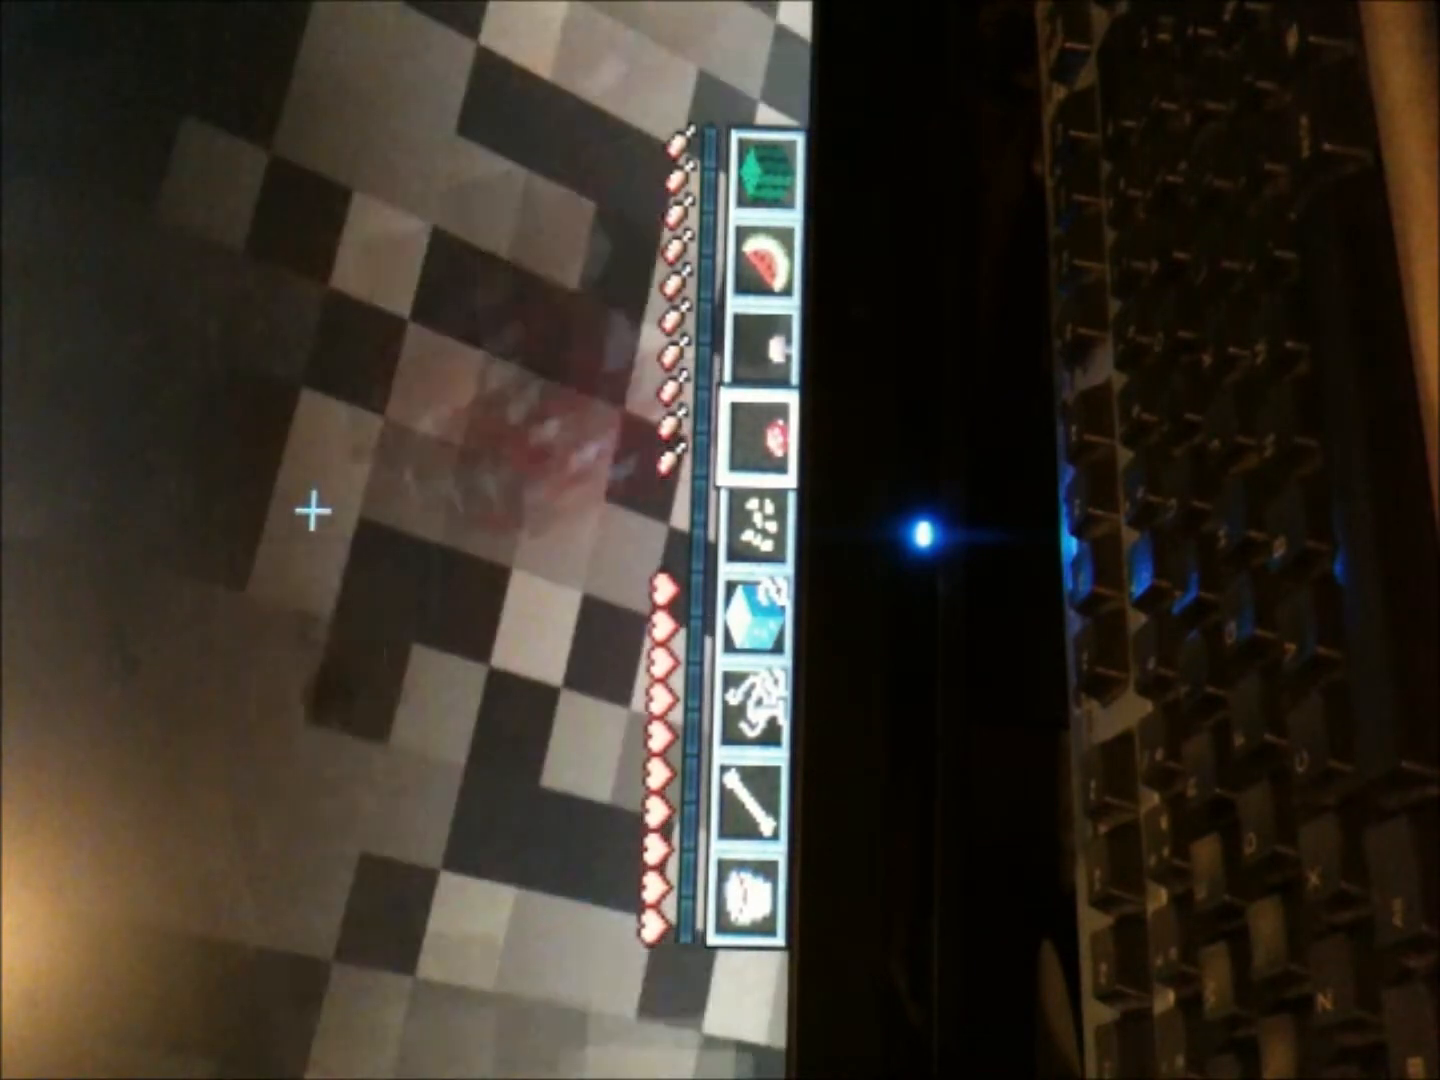
Open the inventory and crafting grid showing the axe, melon slice, sapling and leaves
key(e)
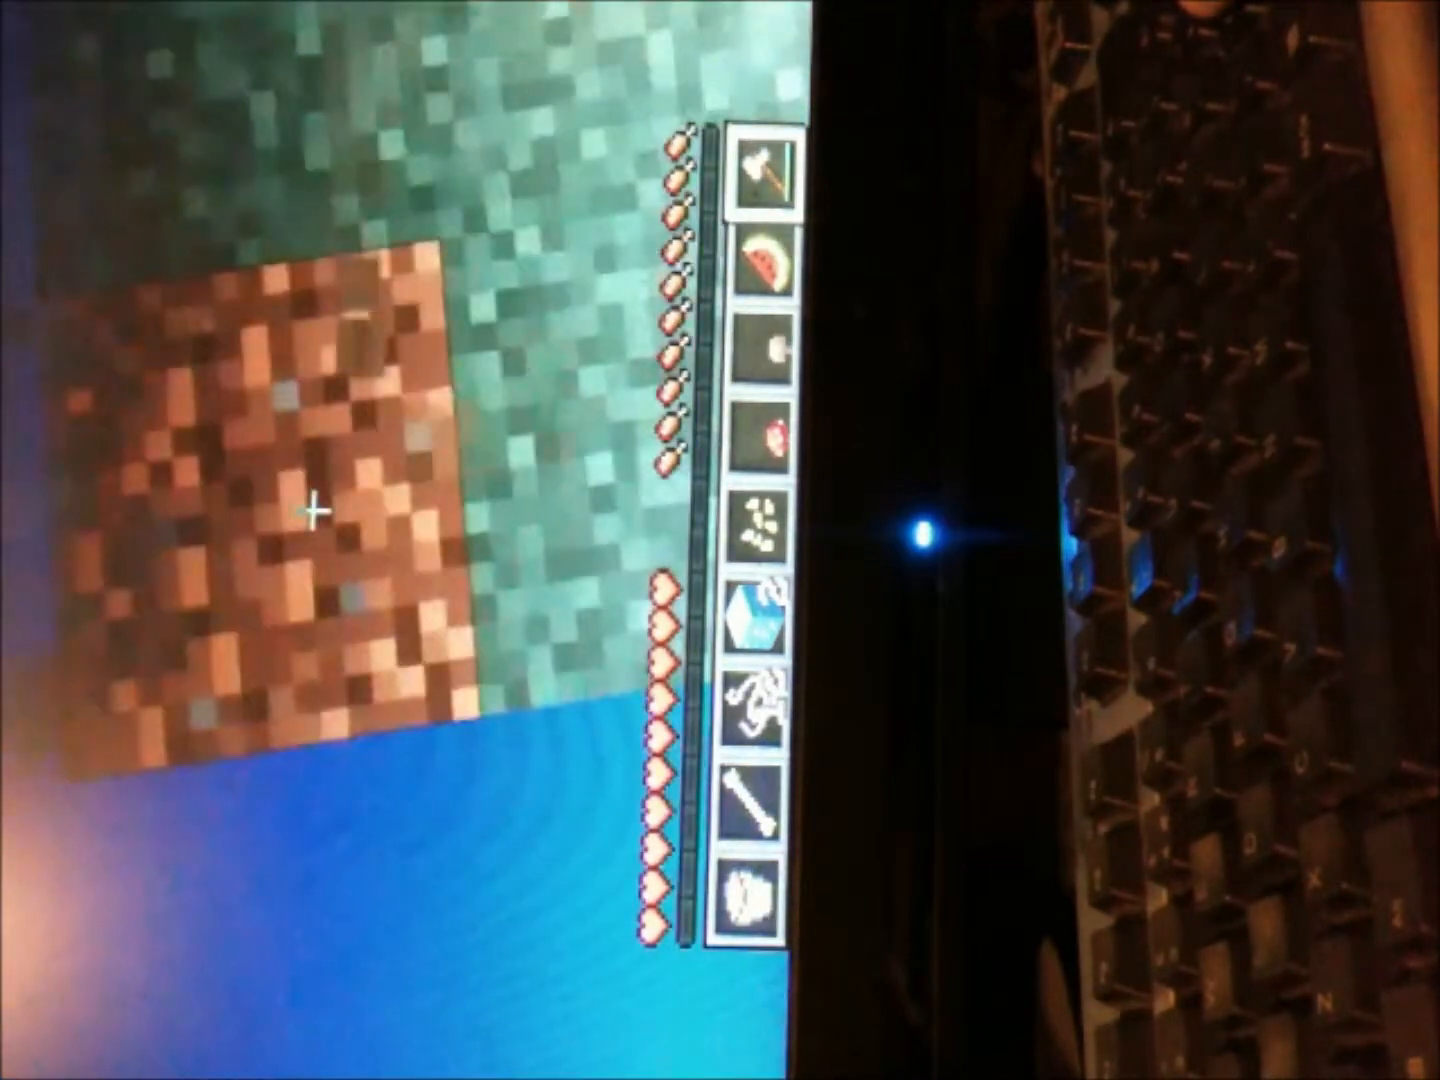
key(e)
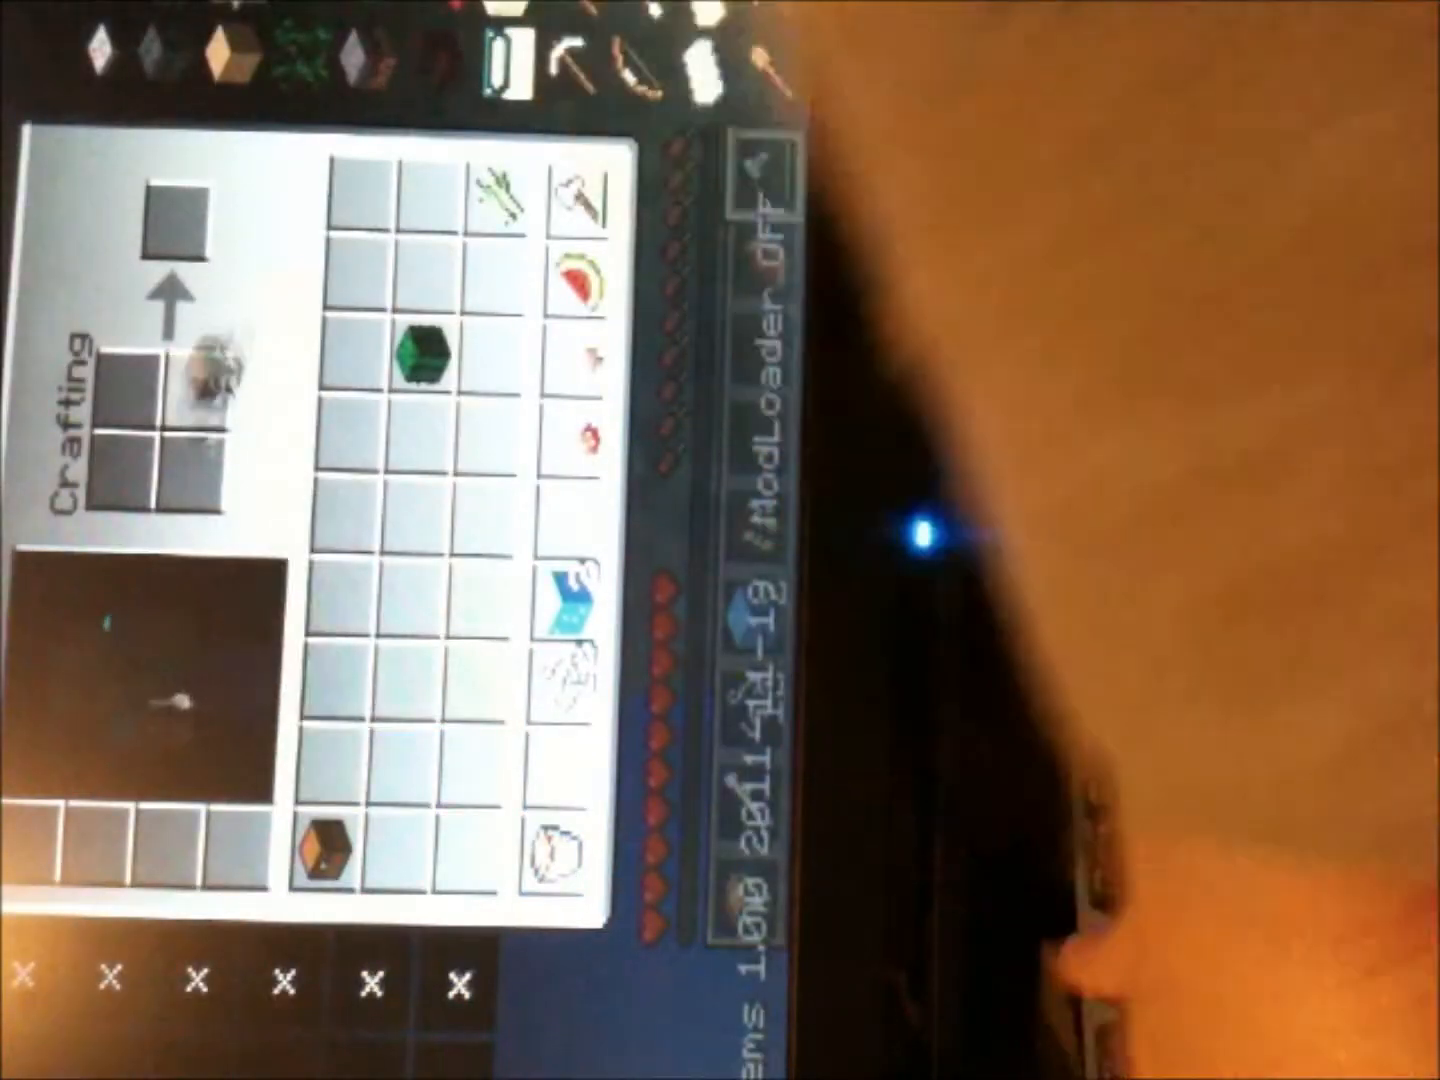